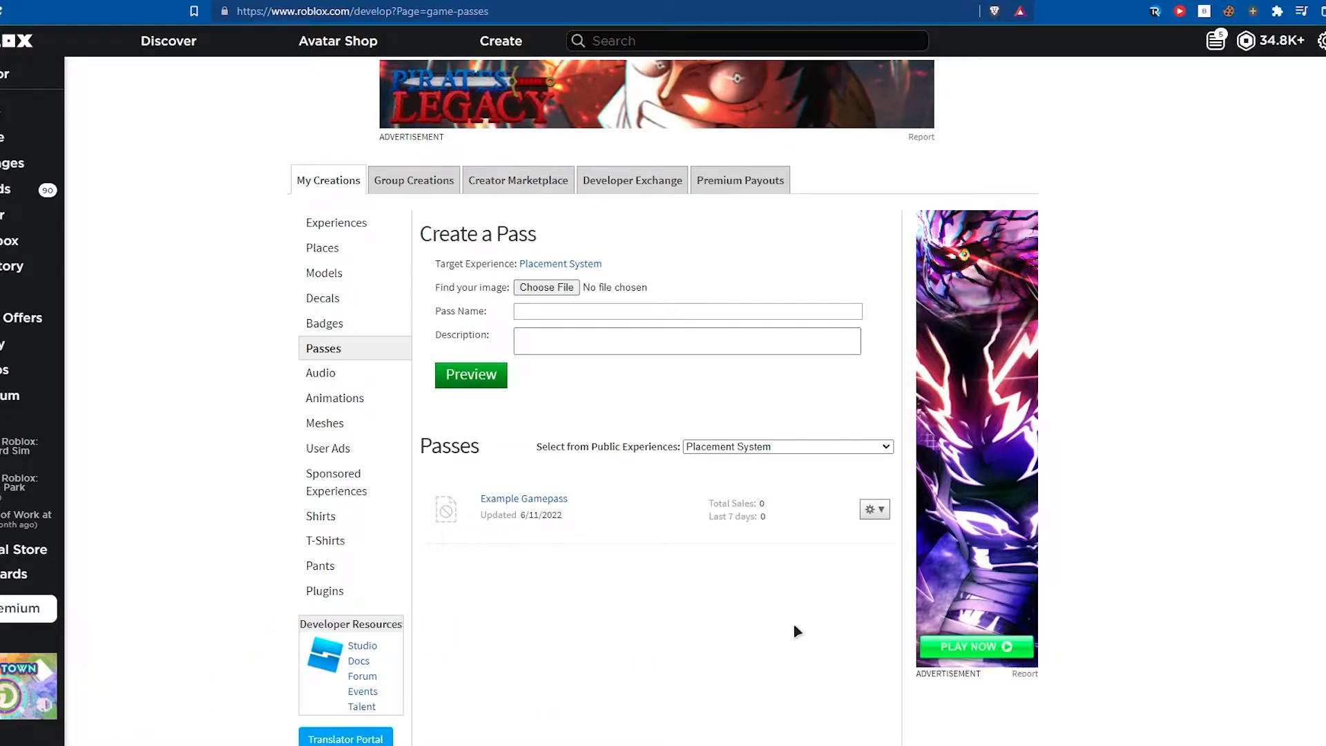
mouse_move(596, 604)
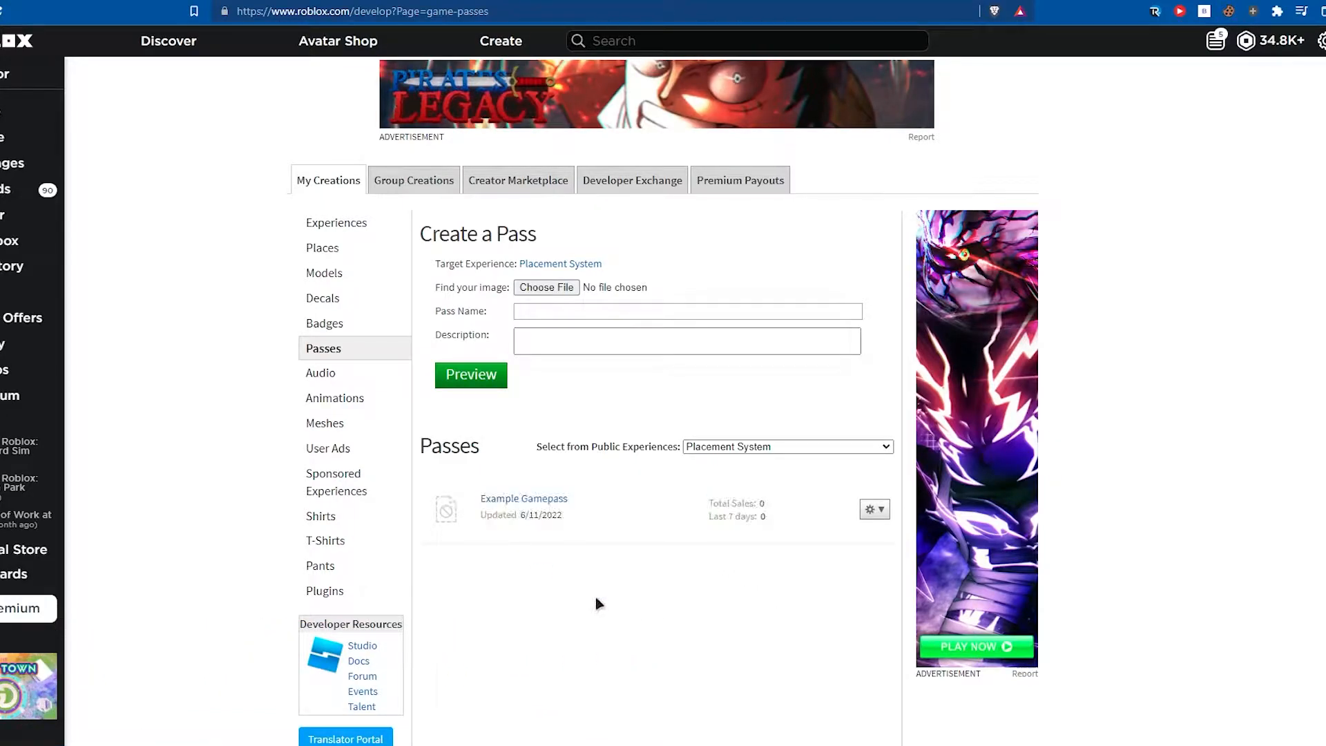
mouse_move(533, 601)
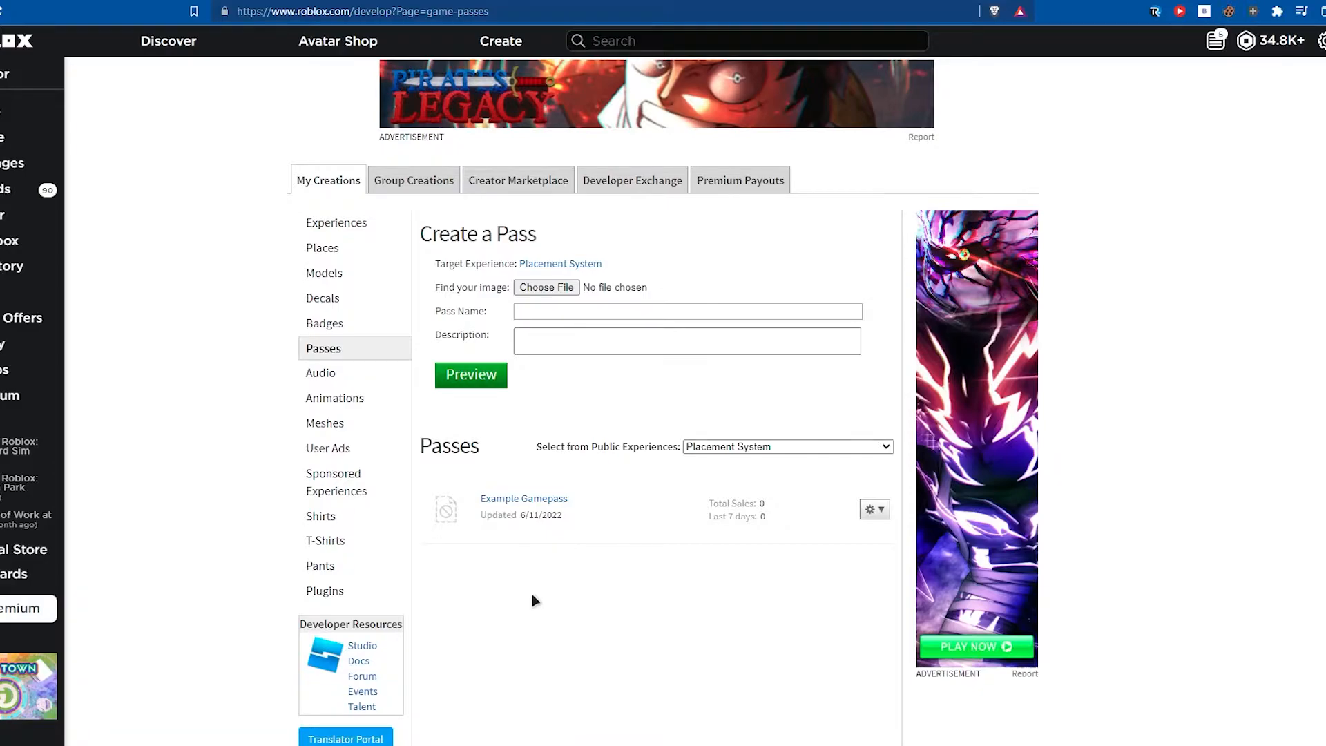
mouse_move(592, 586)
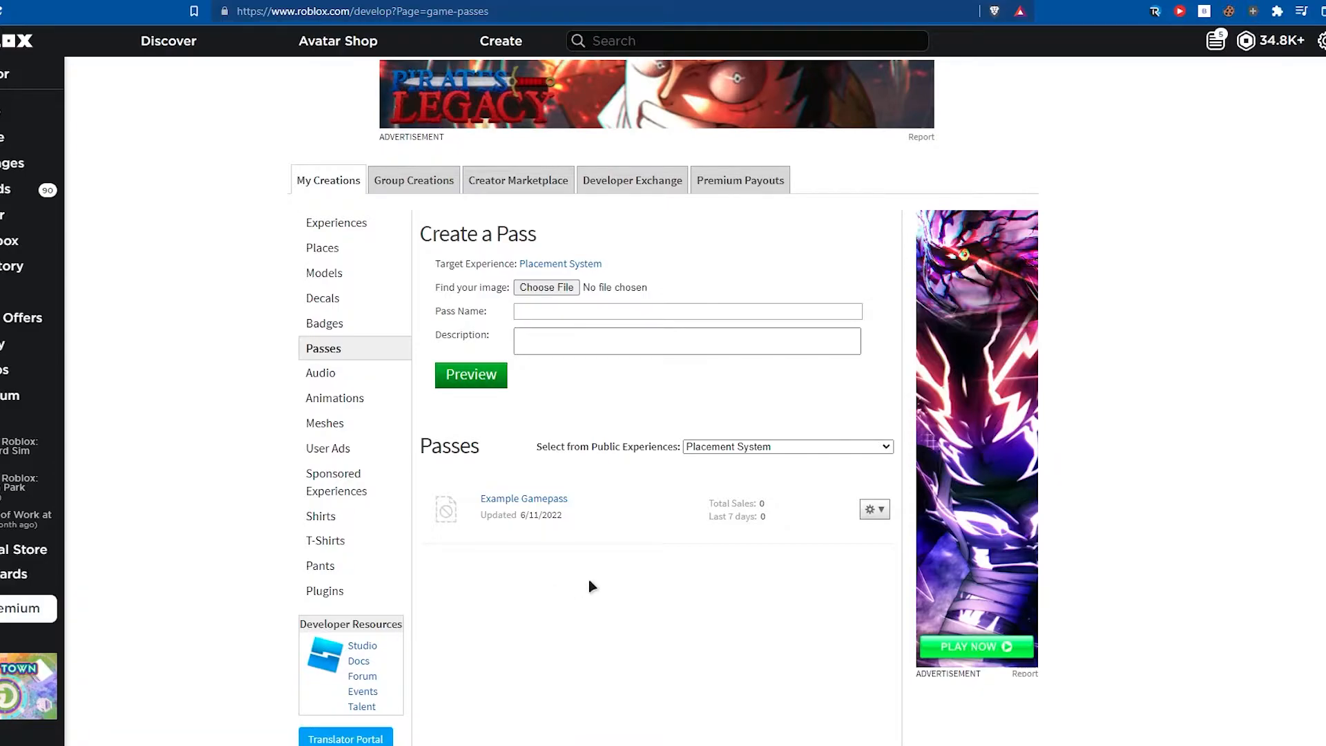
mouse_move(645, 466)
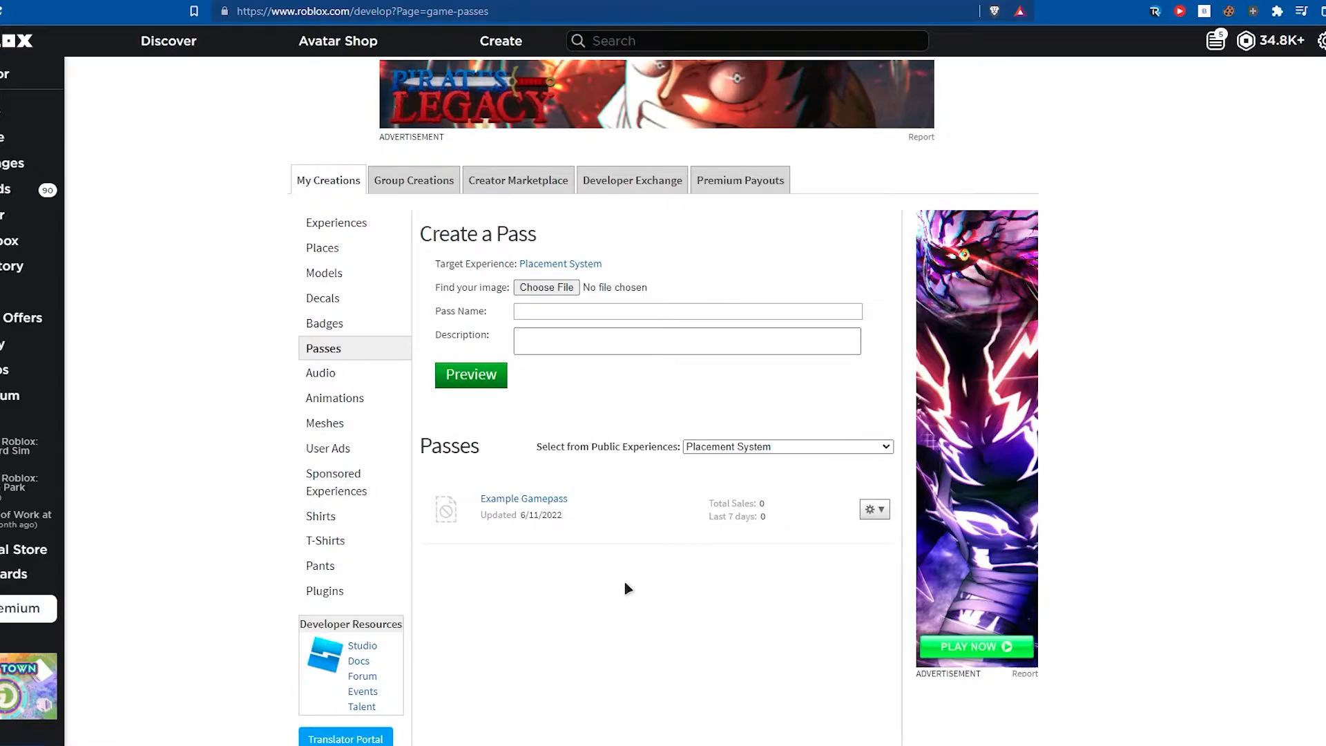
mouse_move(560, 507)
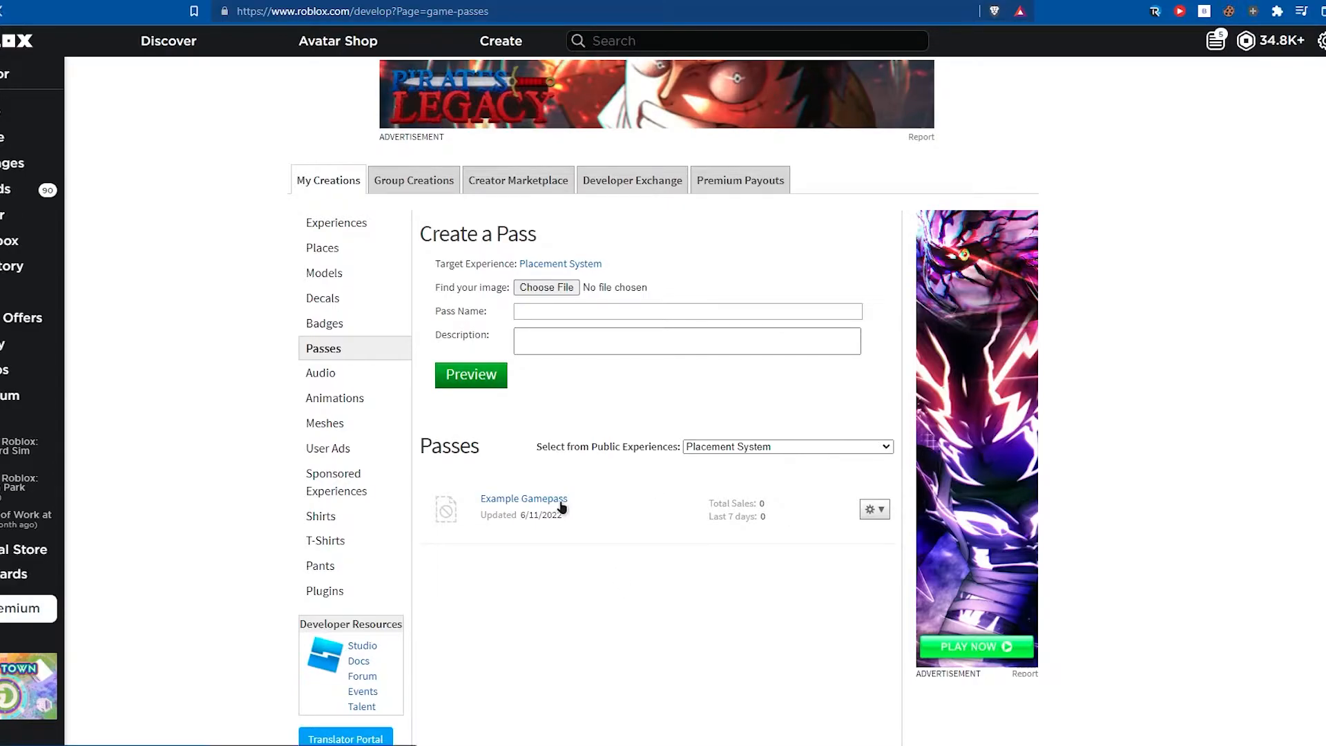
- Open the Example Gamepass details page and select its pass ID in the address bar
click(524, 499)
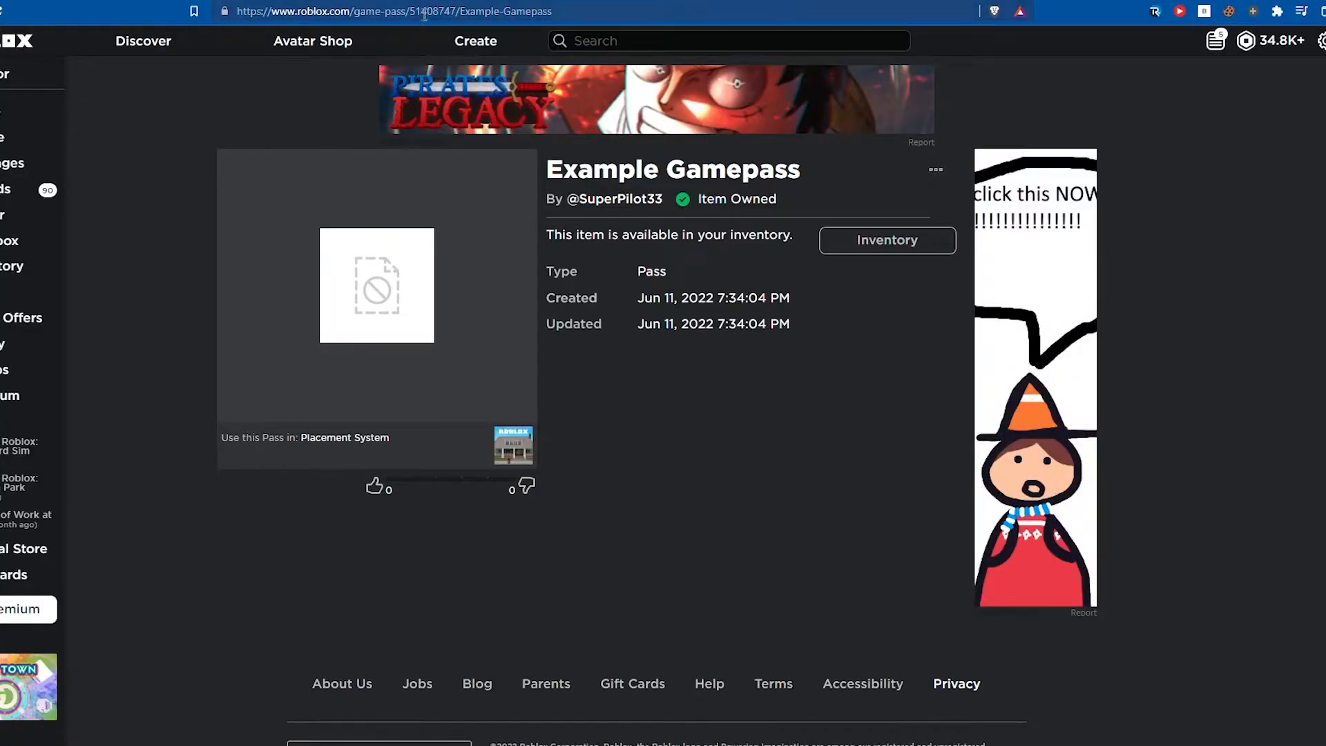
double_click(433, 11)
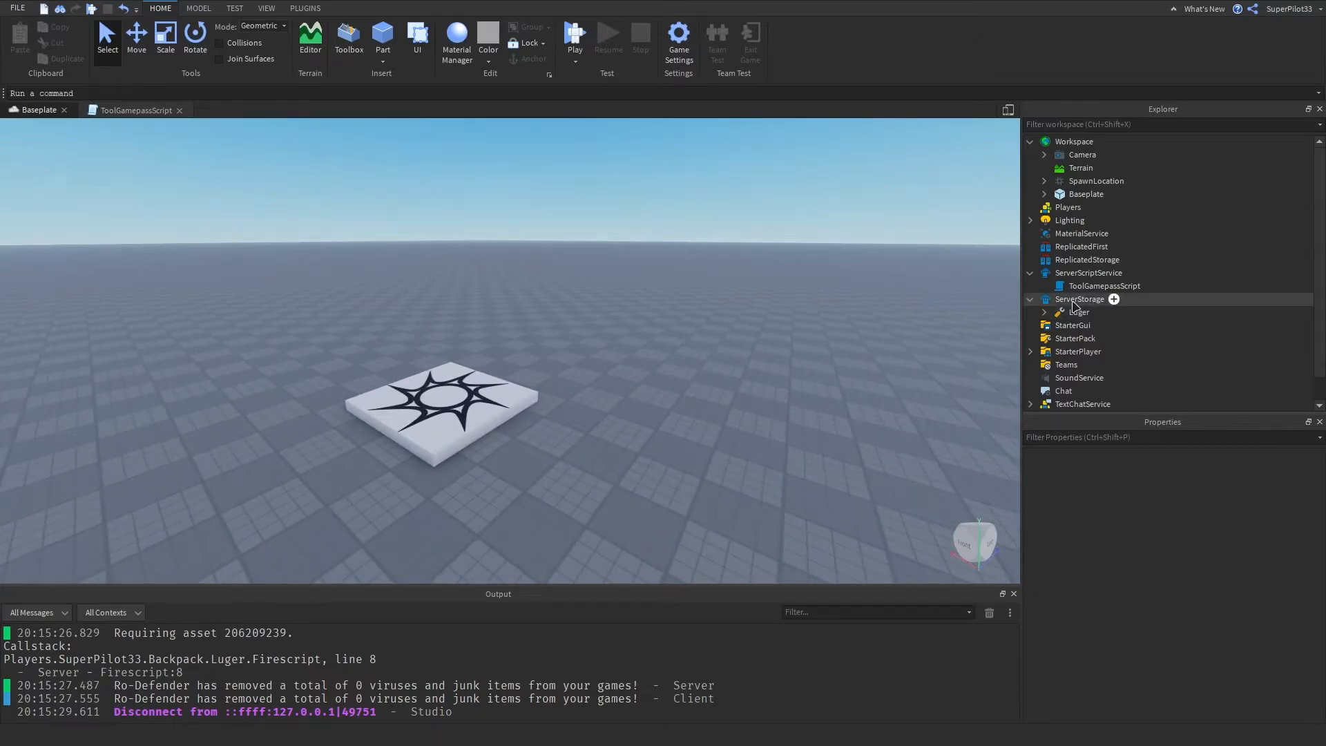
- Drag the Luger tool from StarterPack into ServerStorage, then show the ToolGamepassScript code
click(1079, 339)
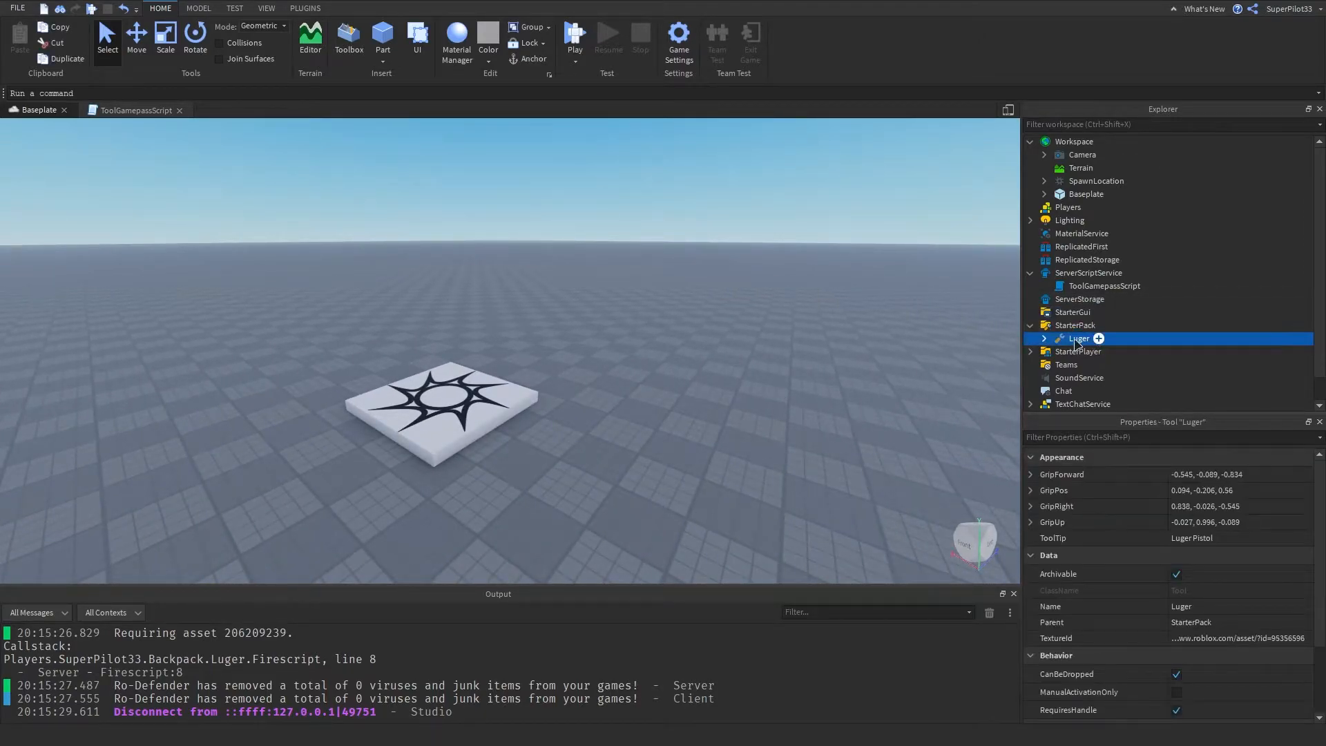
drag(1079, 339, 1079, 311)
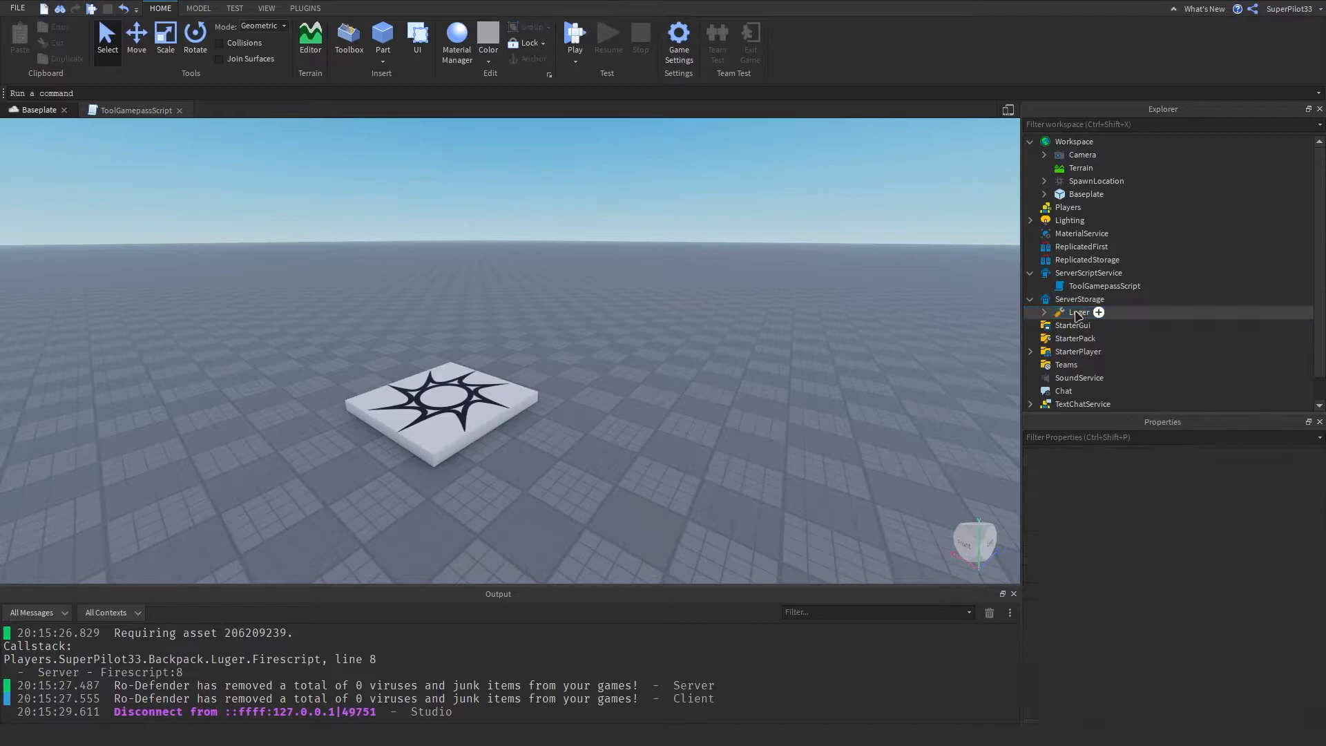
click(1089, 272)
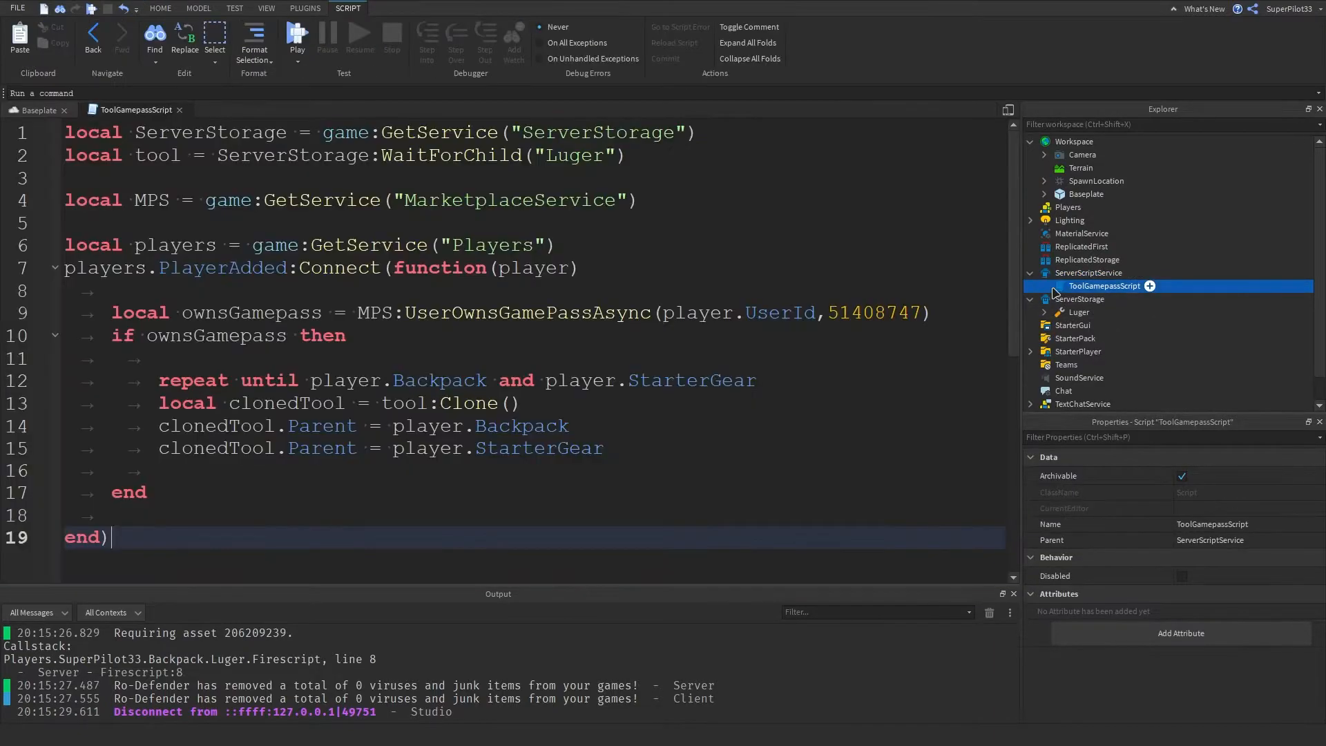
key(ctrl+a)
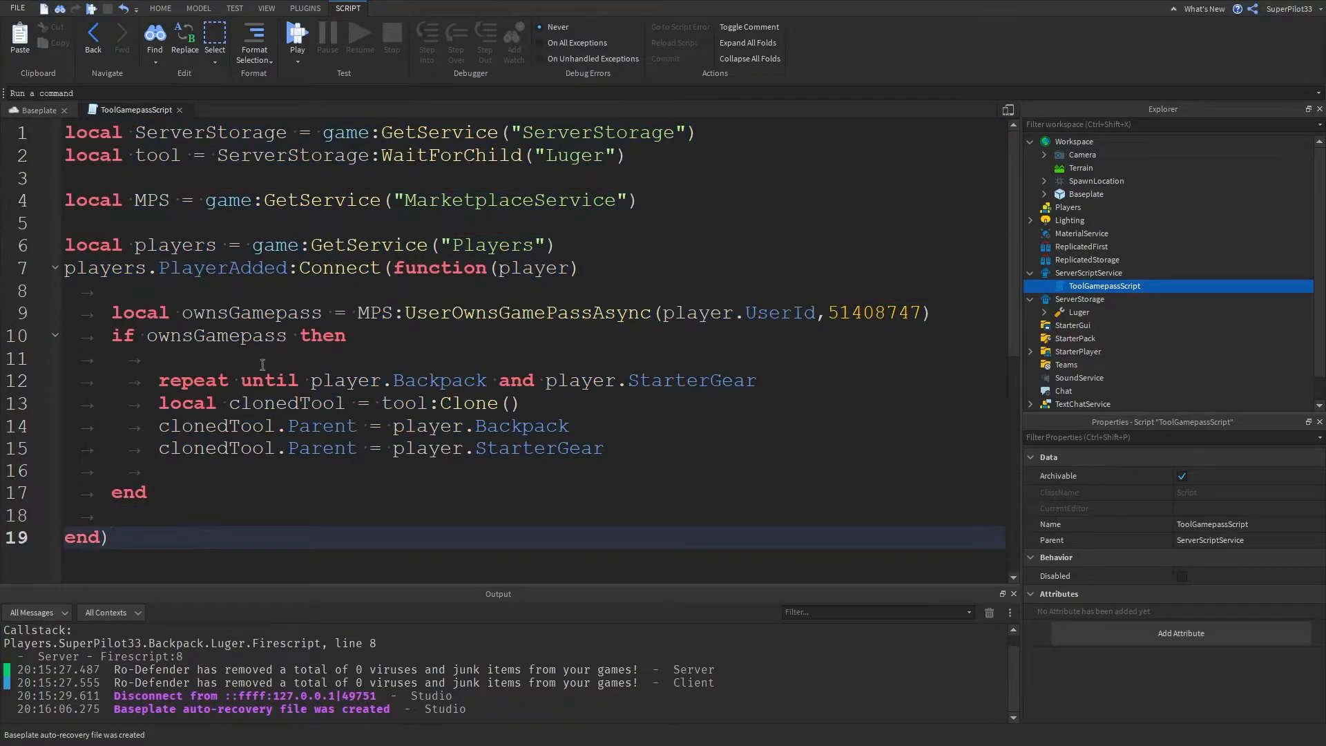
click(696, 133)
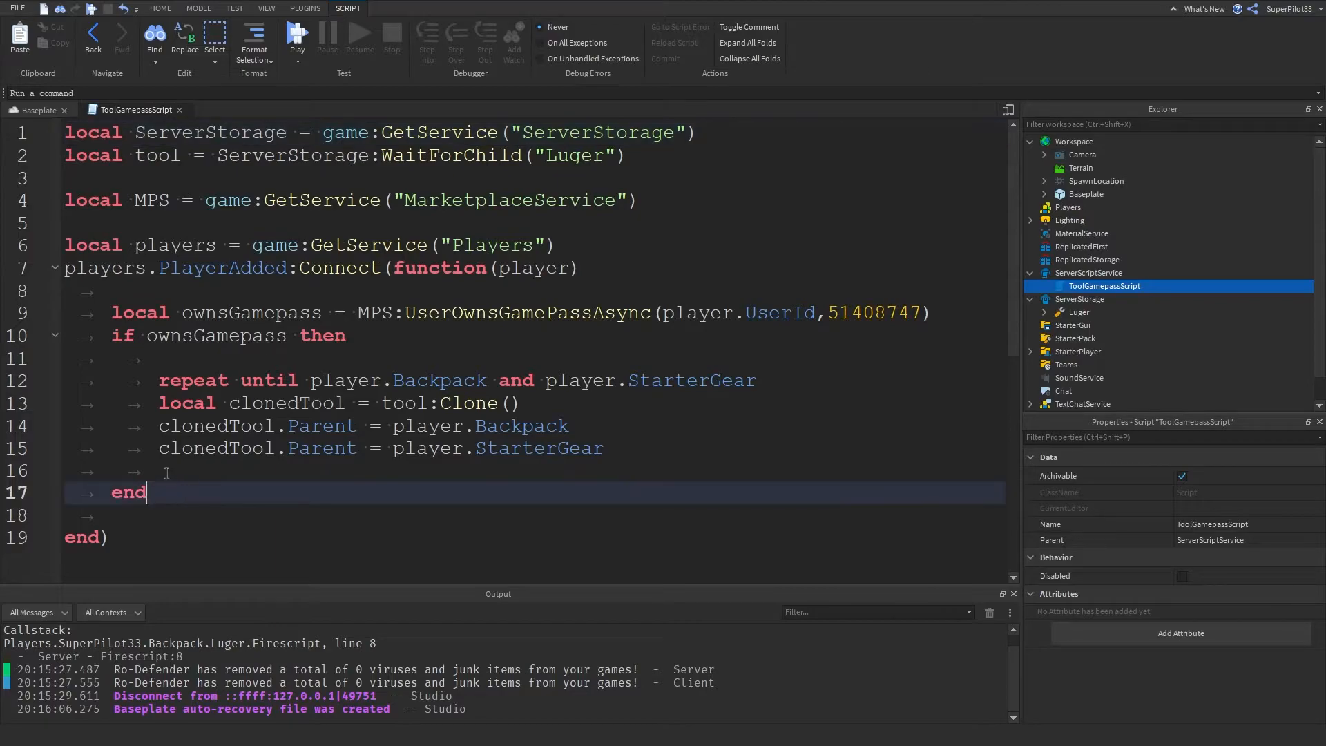
- Write an else branch calling MPS:PromptGamePassPurchase(player,51408747) with its closing end
key(Backspace)
text(else)
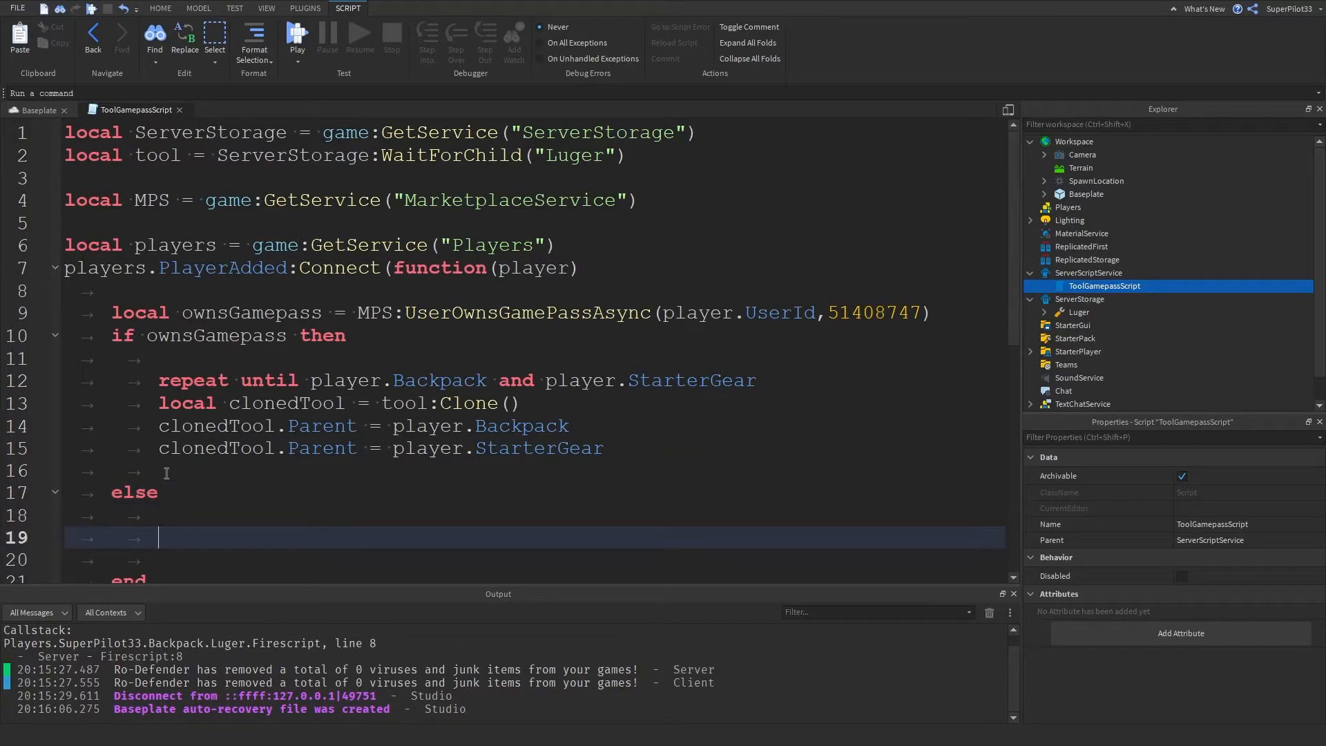
text(MPS:Proim)
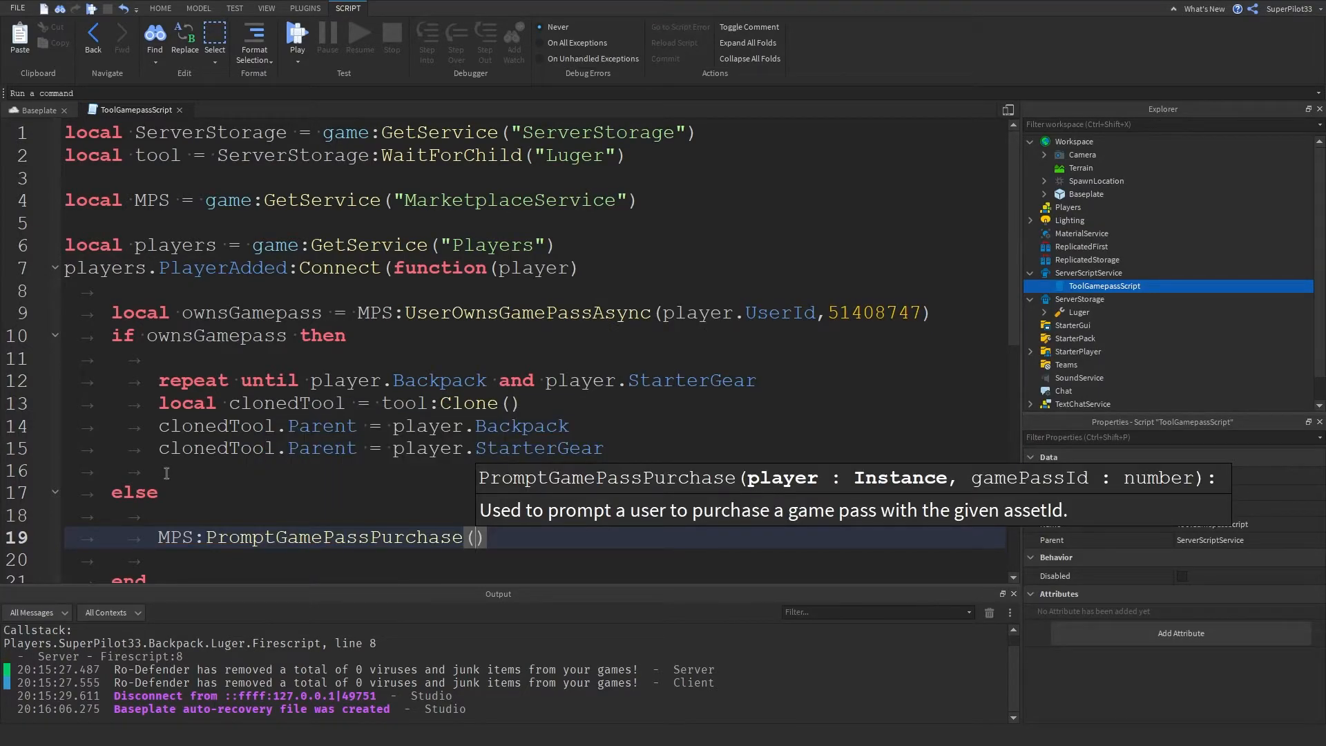
text(player)
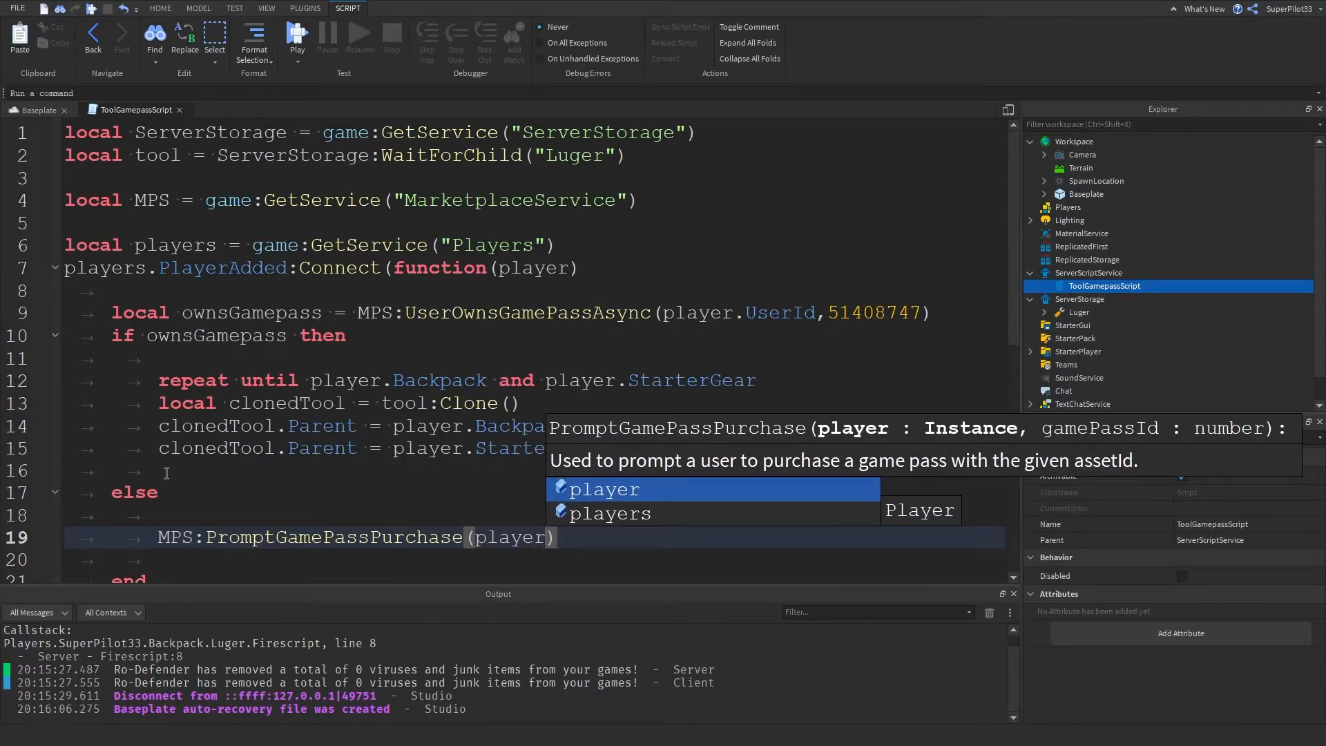
text(,51408747)
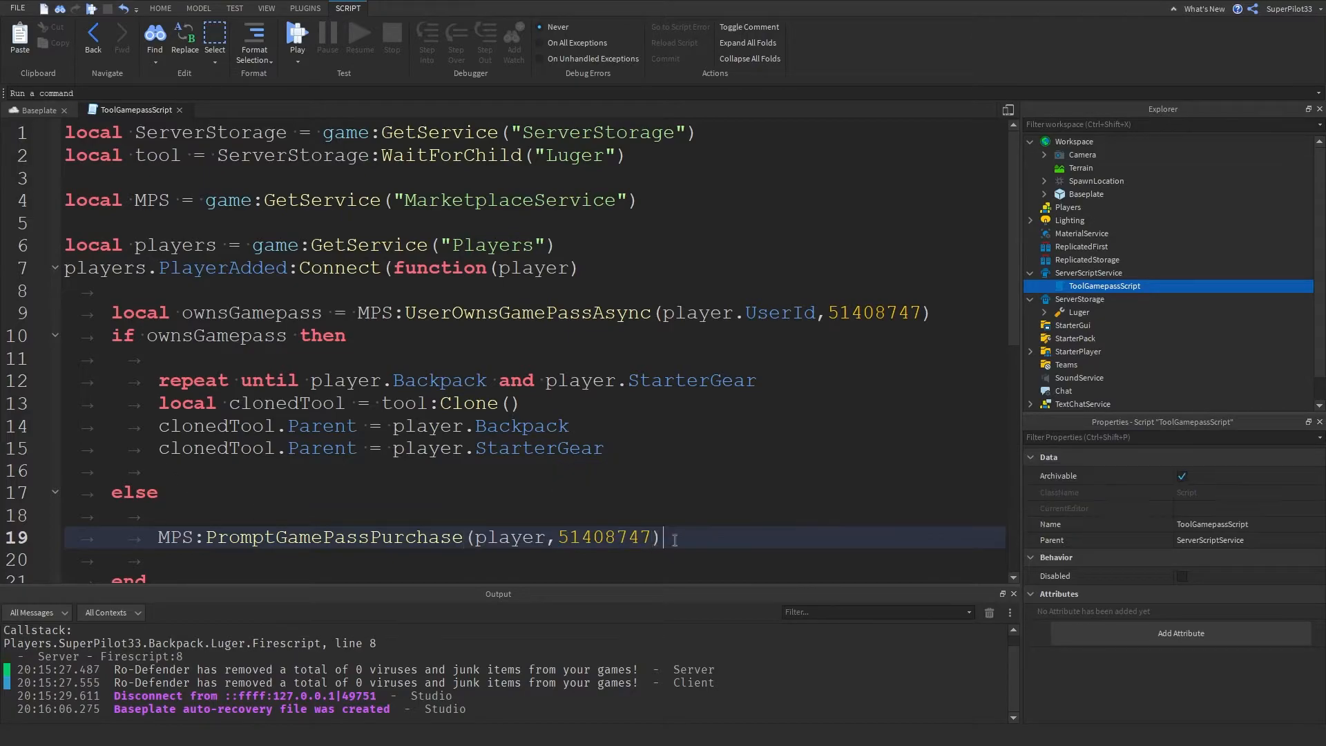
scroll(down, 3)
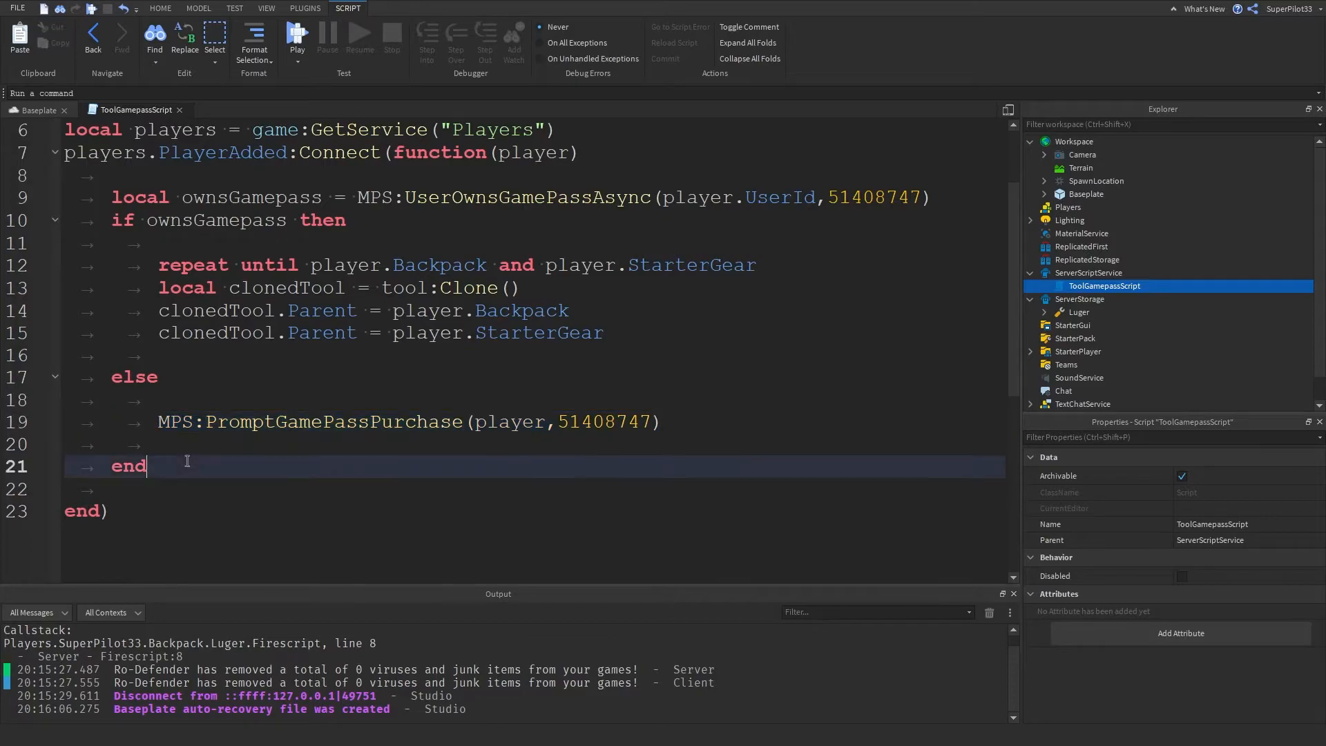
click(168, 511)
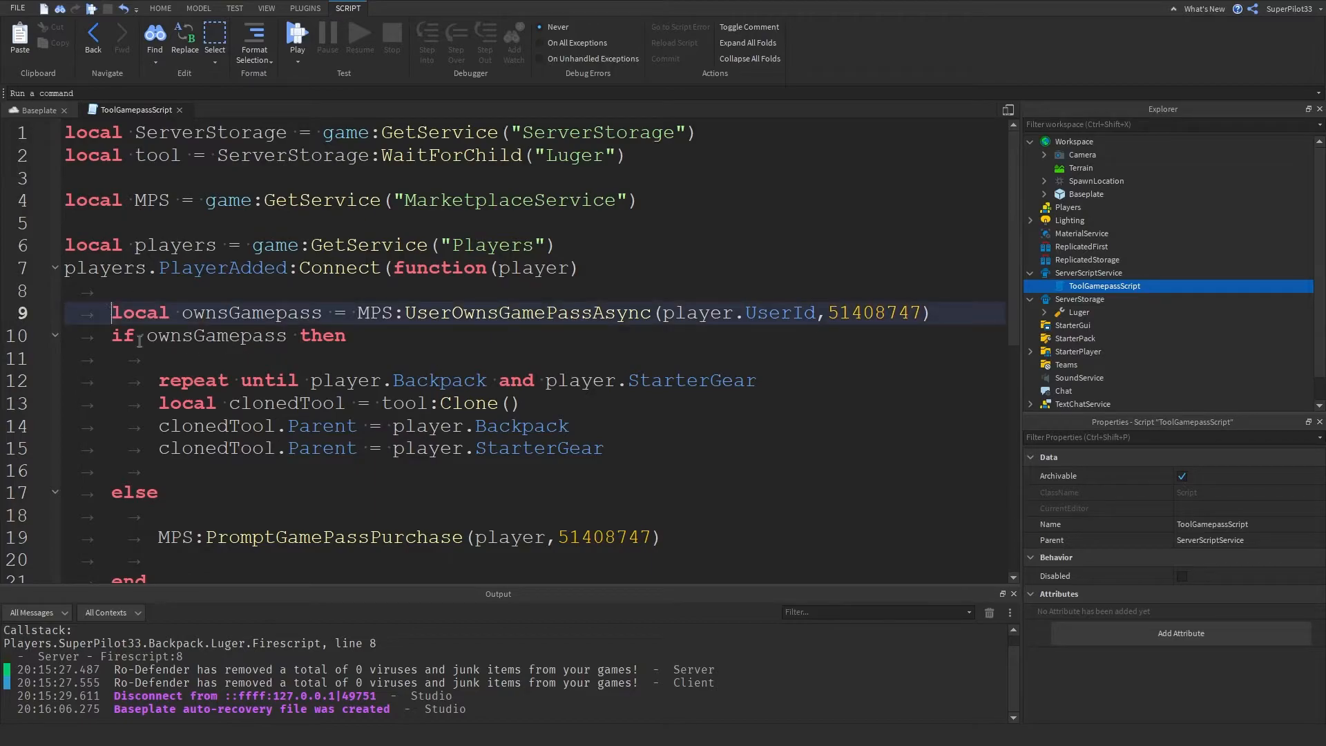
- Run a playtest and check the character spawns holding the Luger tool
click(602, 448)
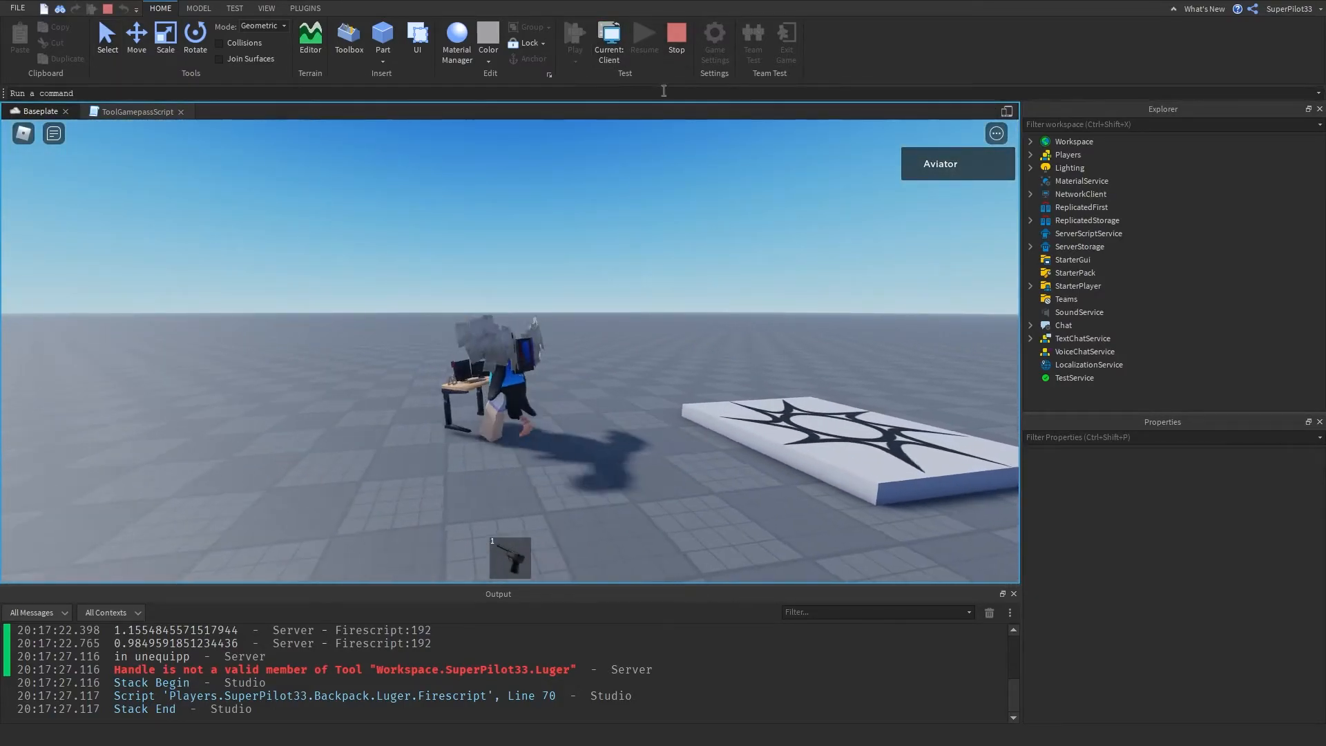
- Stop the running playtest and launch a fresh test session
click(136, 110)
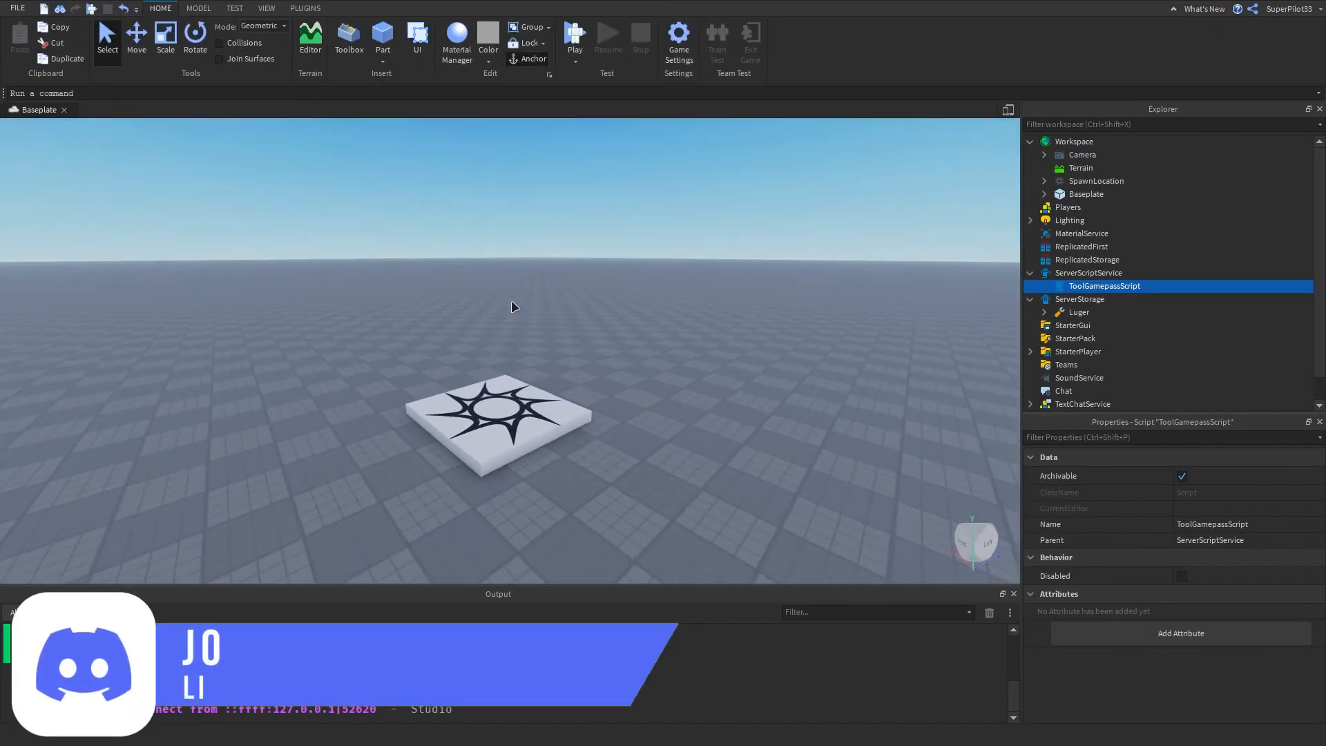
click(575, 39)
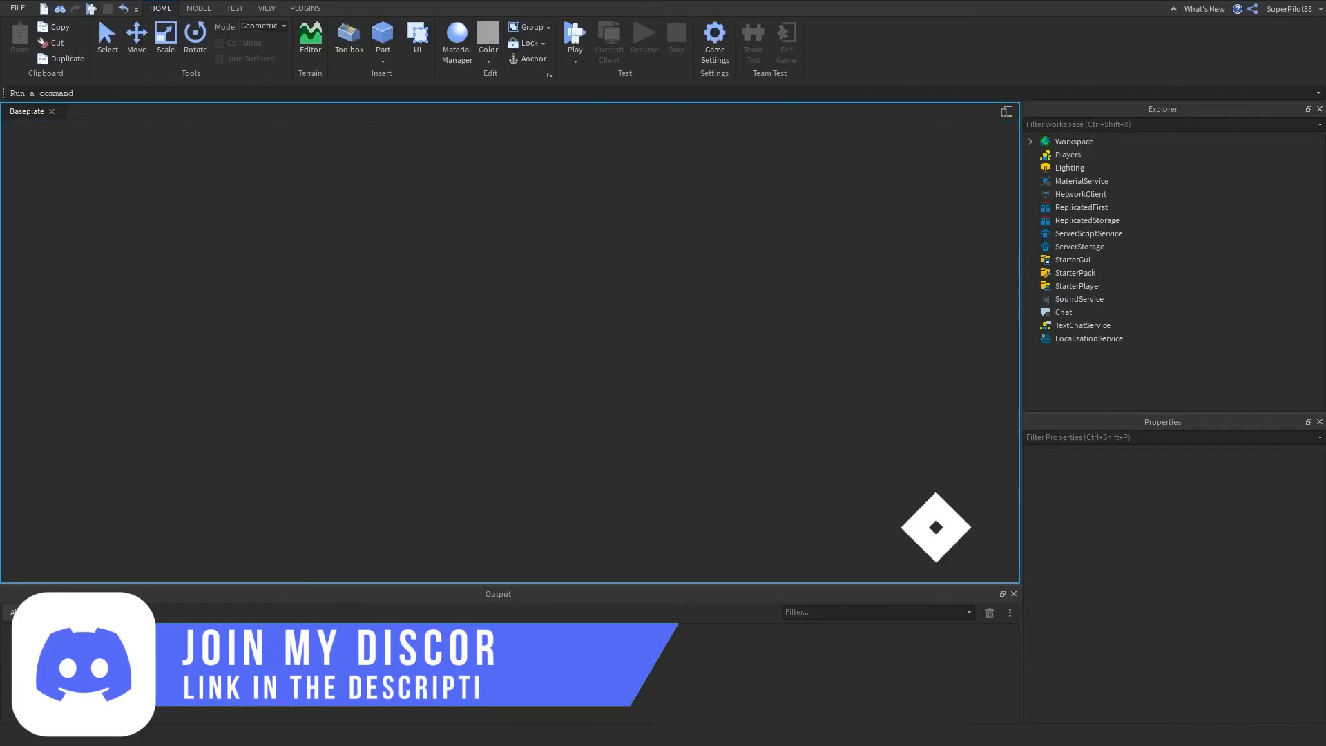